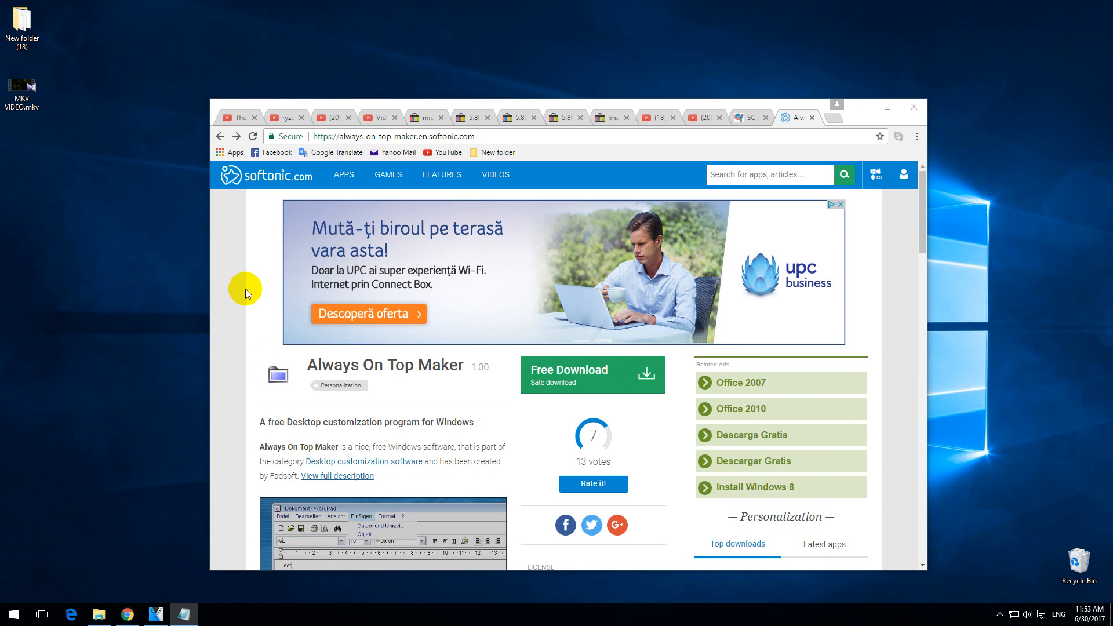
{"action": "mouse_move", "coordinate": [254, 563]}
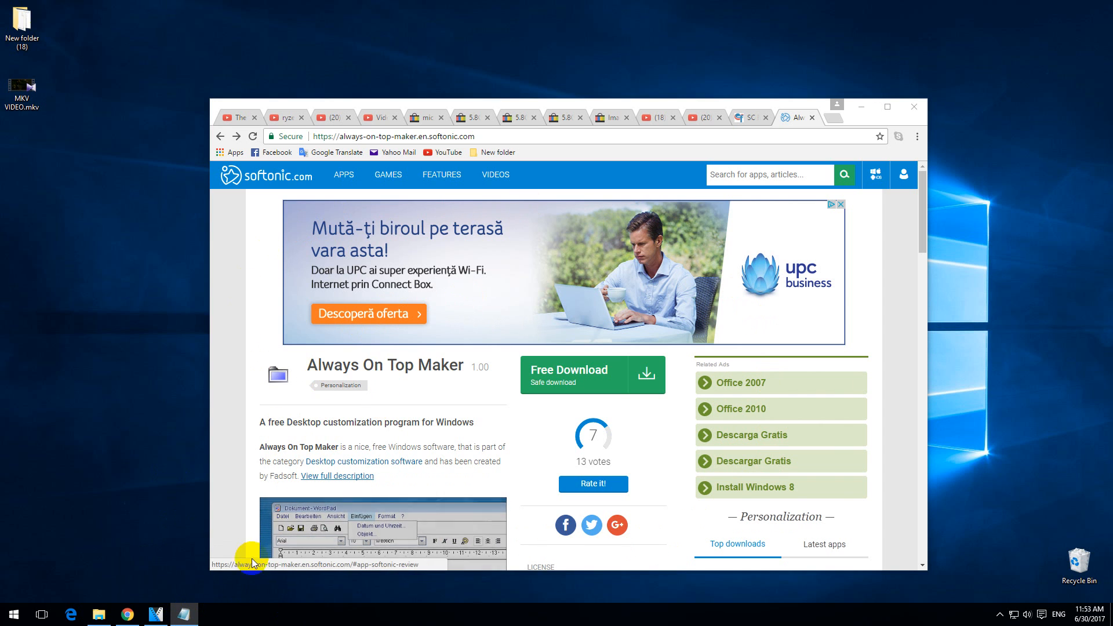
Step: Maximize the Chrome window showing the Softonic Always On Top Maker page
{"action": "left_click", "coordinate": [886, 106]}
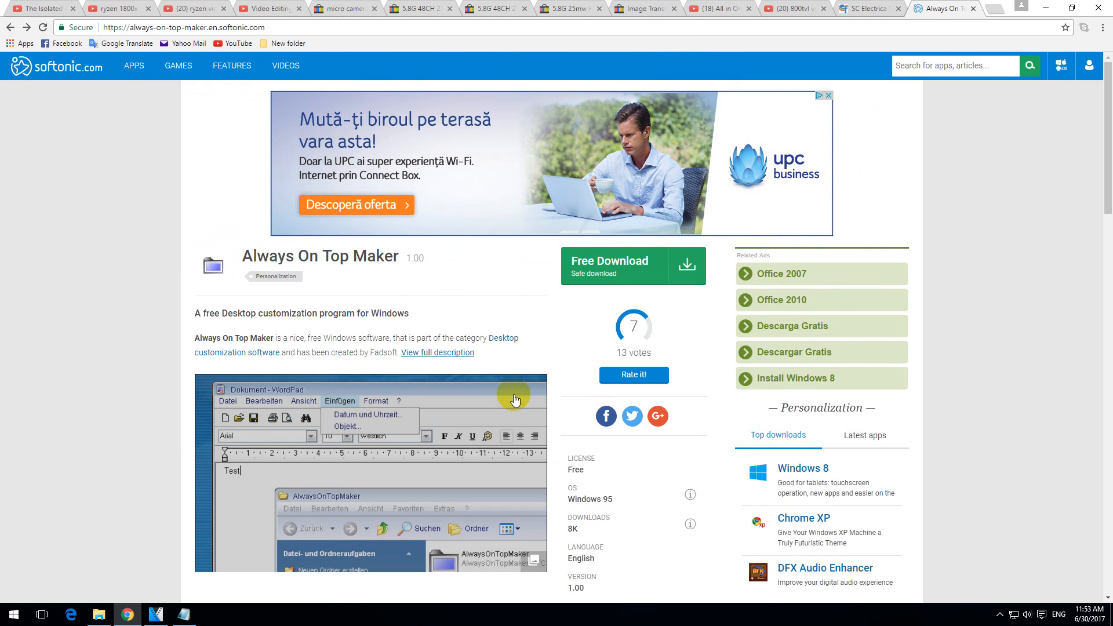
{"action": "mouse_move", "coordinate": [226, 613]}
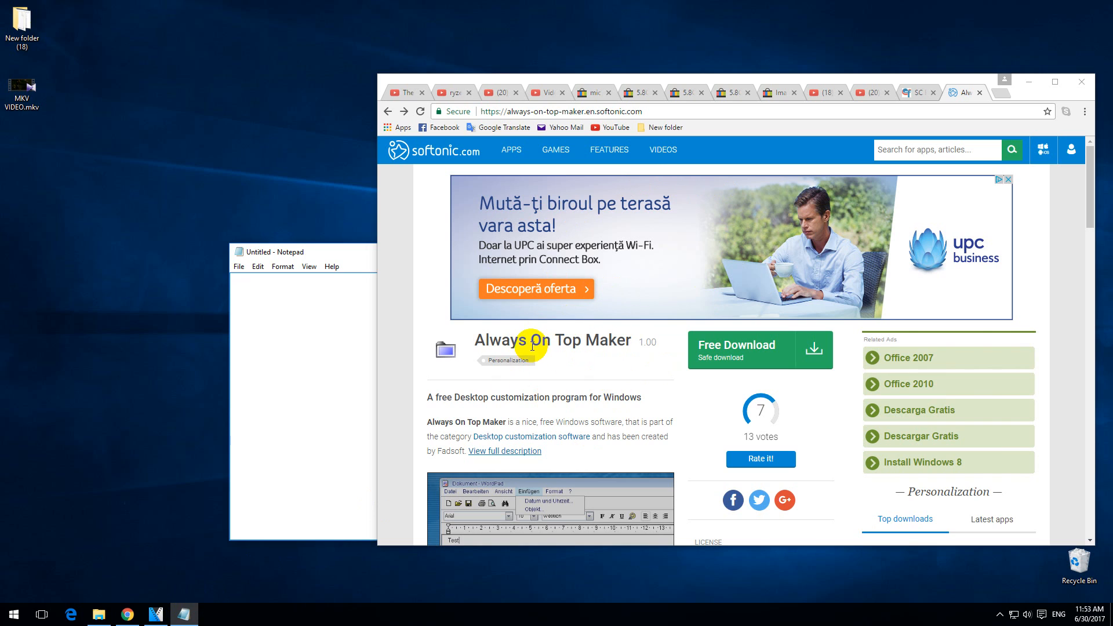
{"action": "mouse_move", "coordinate": [545, 254]}
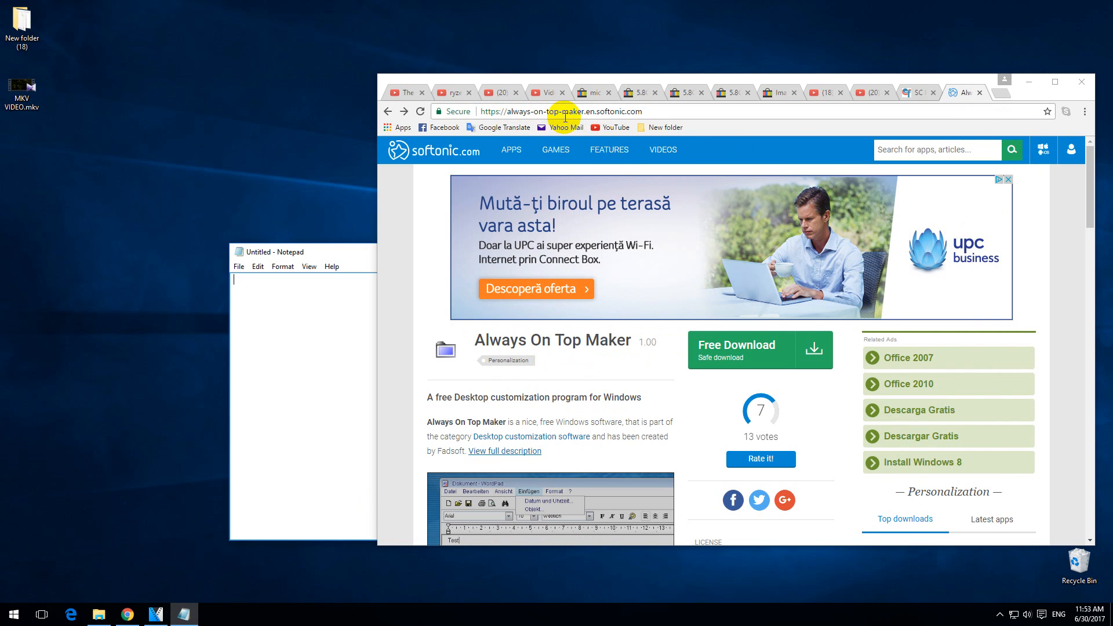
{"action": "mouse_move", "coordinate": [605, 112]}
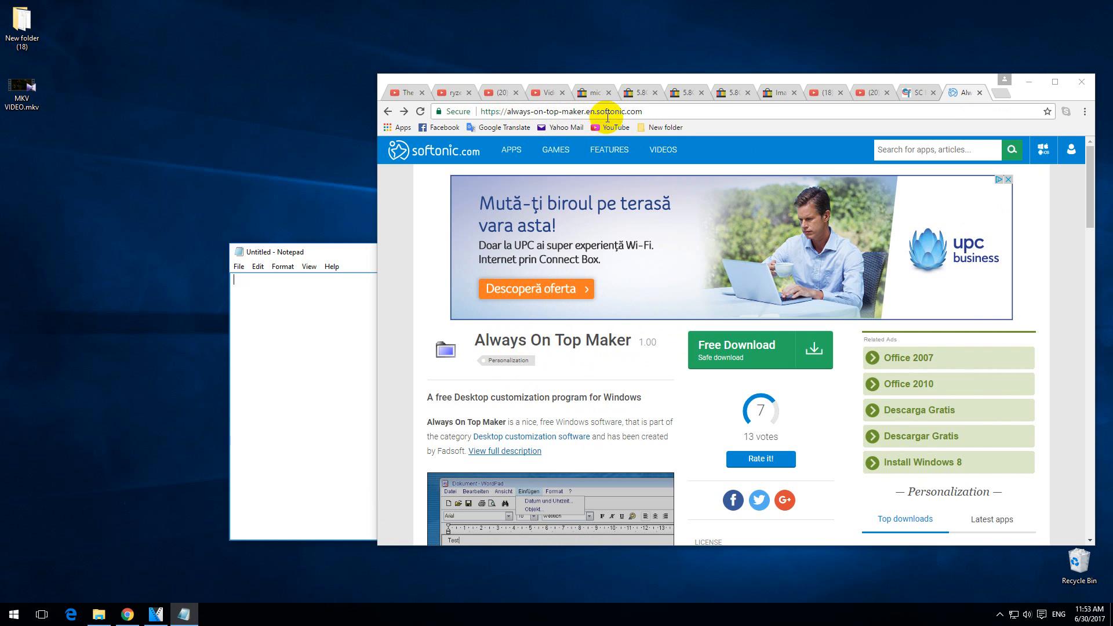
{"action": "mouse_move", "coordinate": [765, 379]}
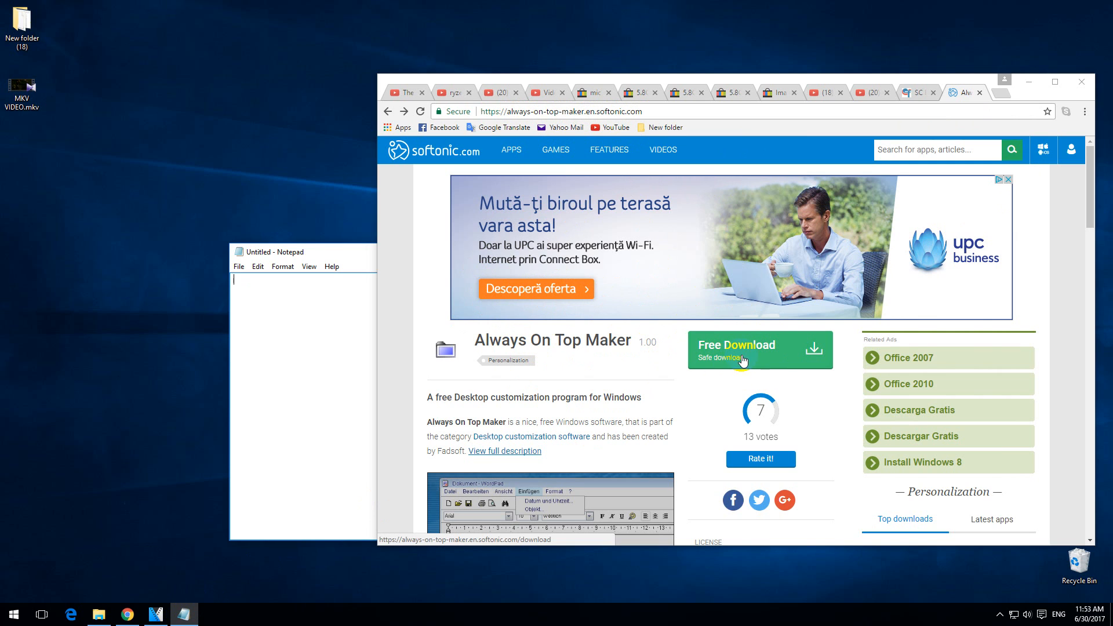
Step: Download AlwaysOnTopMaker.zip via Free Download and the alternative download source
{"action": "left_click", "coordinate": [741, 351]}
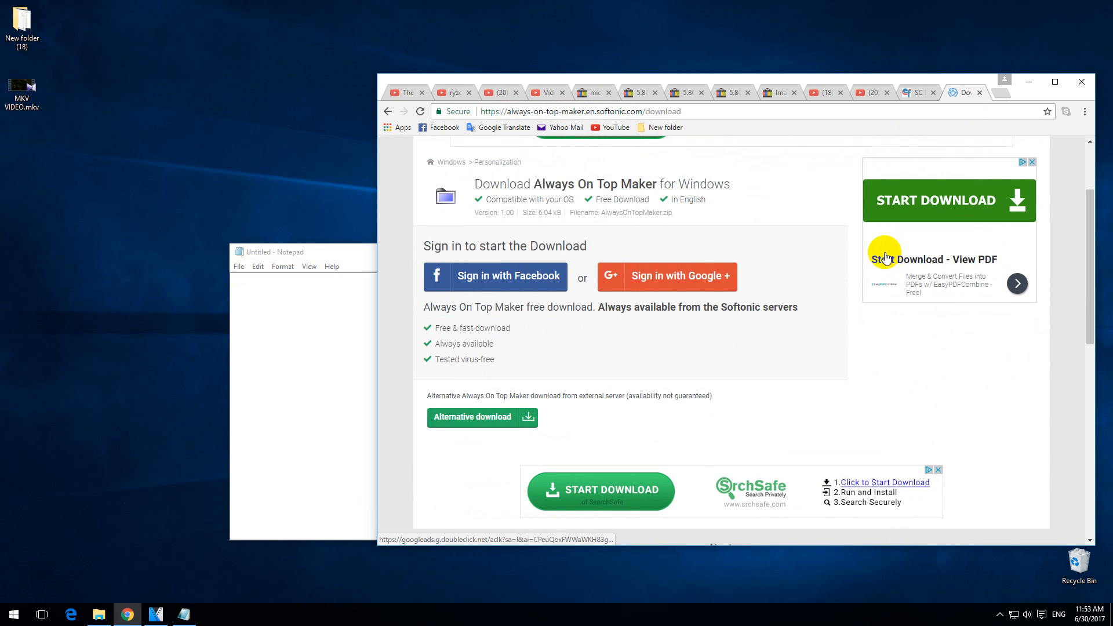
{"action": "mouse_move", "coordinate": [455, 423]}
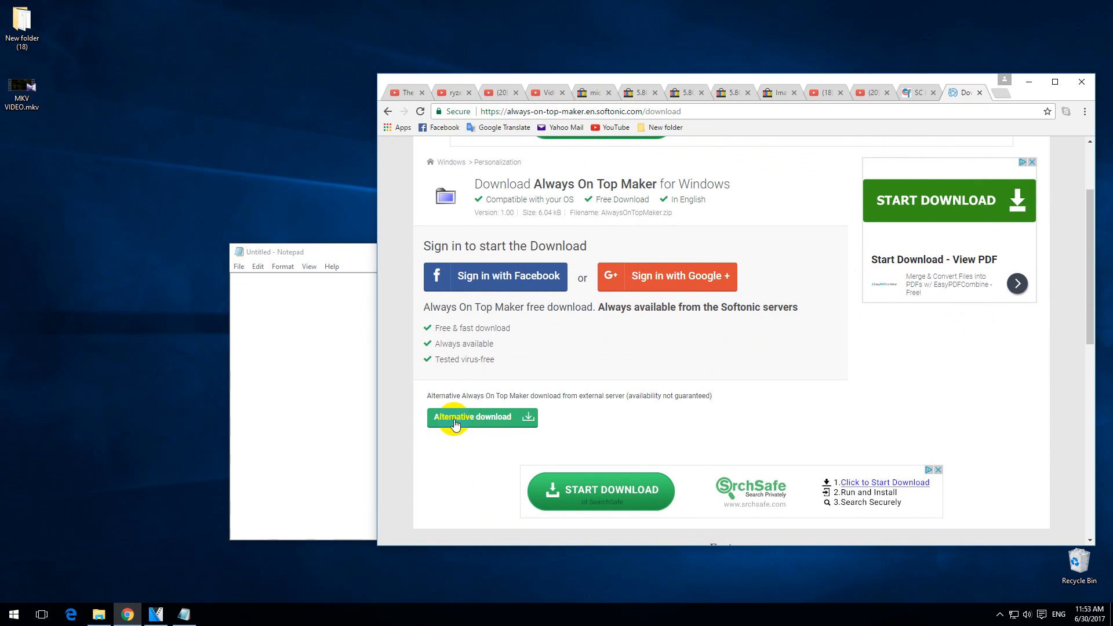
{"action": "left_click", "coordinate": [476, 417]}
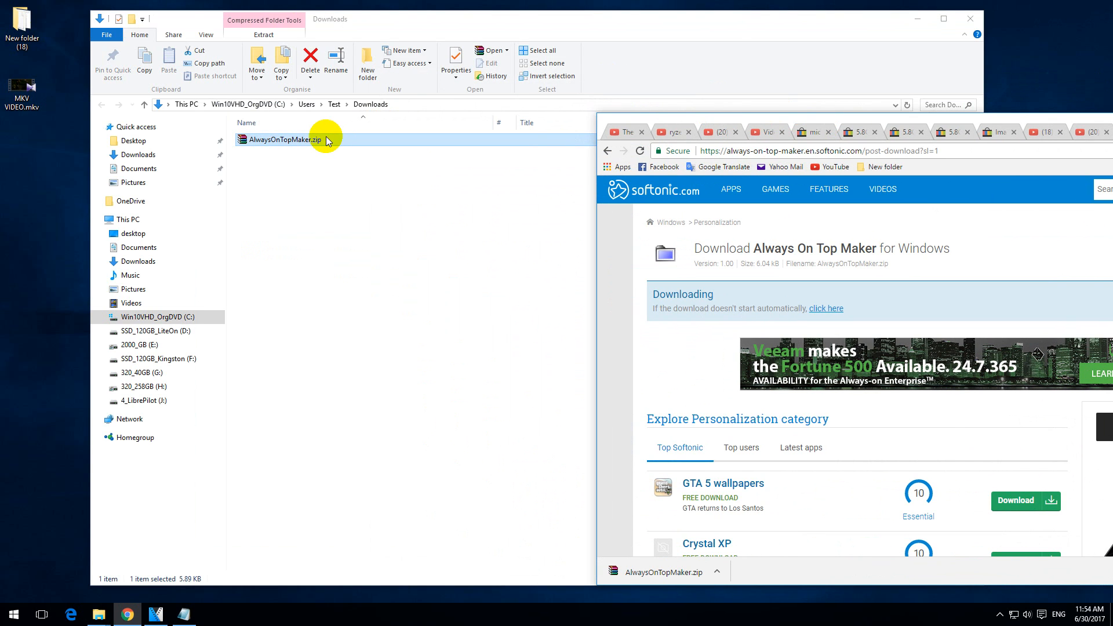
Step: Open the downloaded AlwaysOnTopMaker.zip archive in File Explorer
{"action": "double_click", "coordinate": [286, 139]}
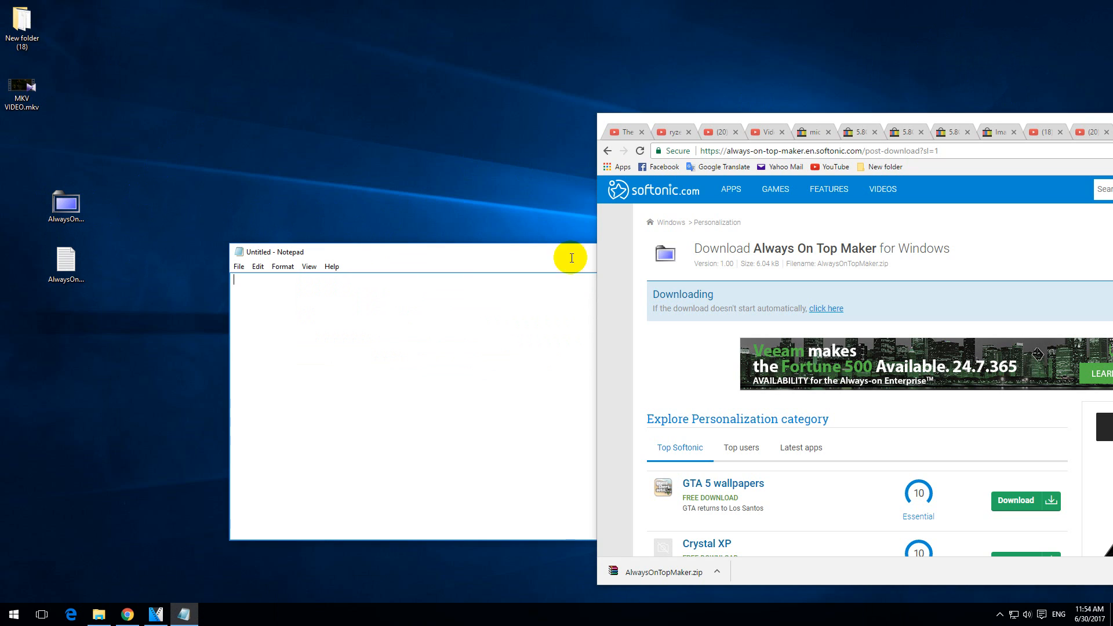
{"action": "mouse_move", "coordinate": [360, 216]}
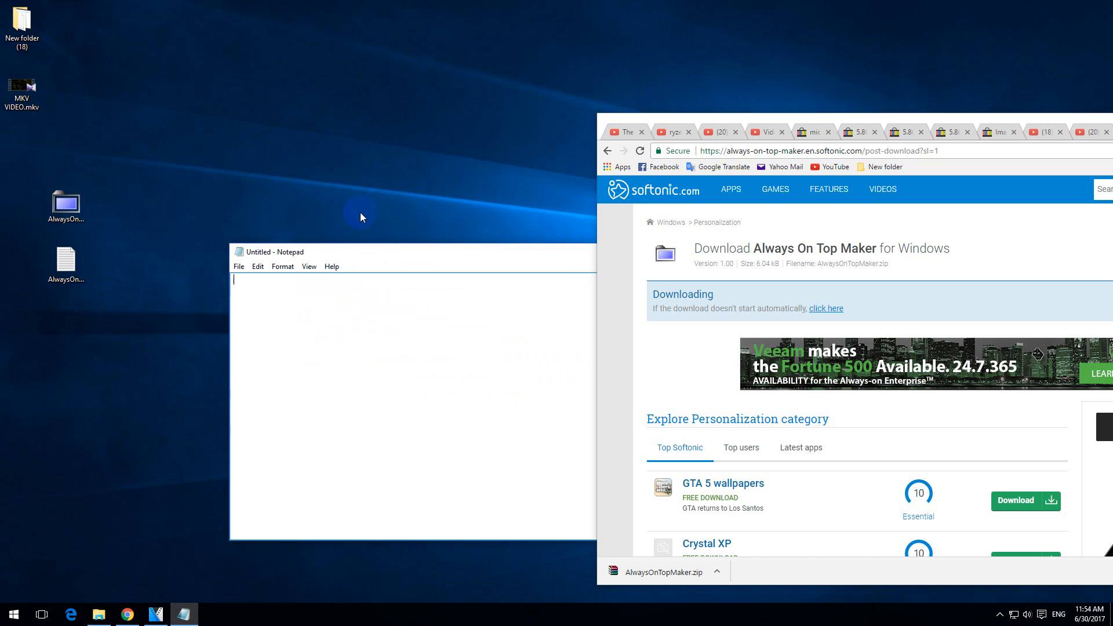
Step: Open AlwaysOnTopMaker.txt from the desktop and highlight its CTRL-ALT-T toggle hotkey
{"action": "left_click", "coordinate": [66, 267]}
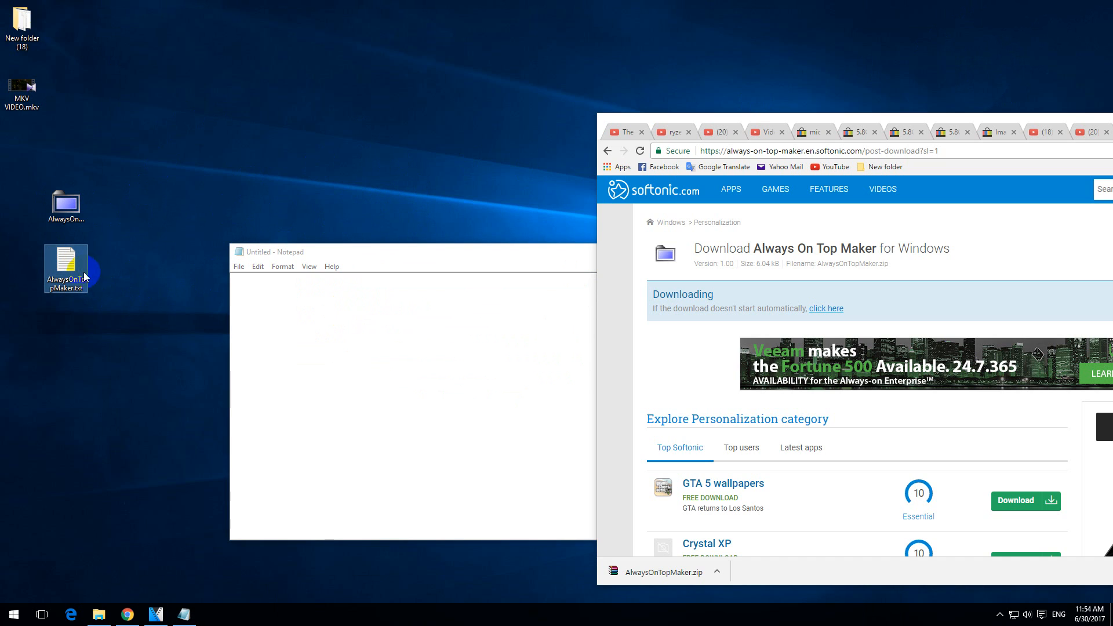
{"action": "double_click", "coordinate": [66, 269]}
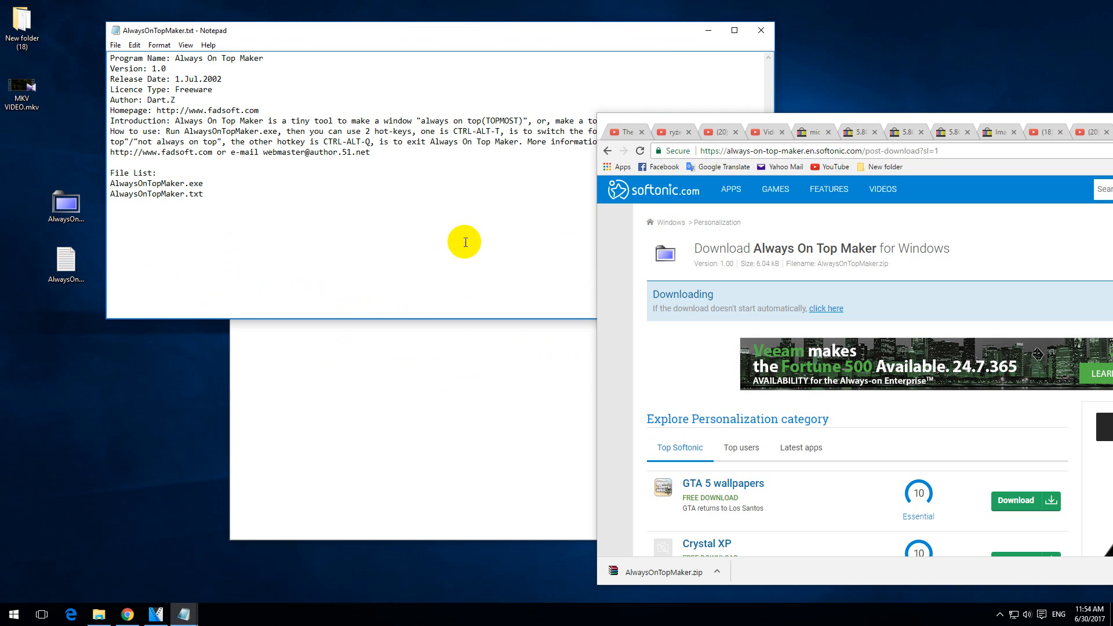
{"action": "double_click", "coordinate": [464, 132]}
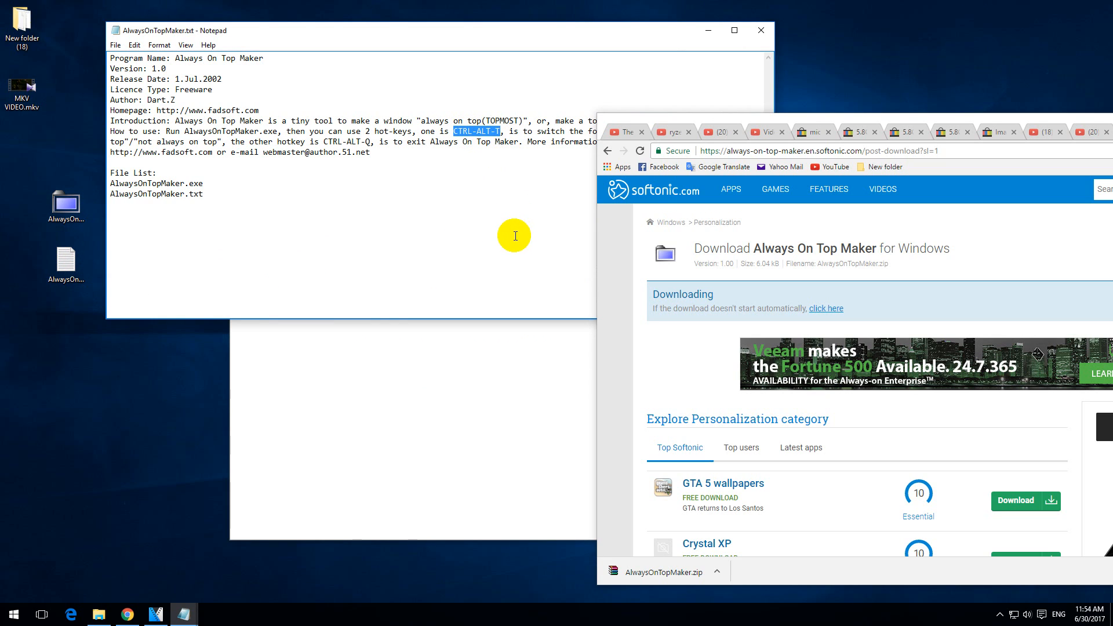
{"action": "mouse_move", "coordinate": [445, 274]}
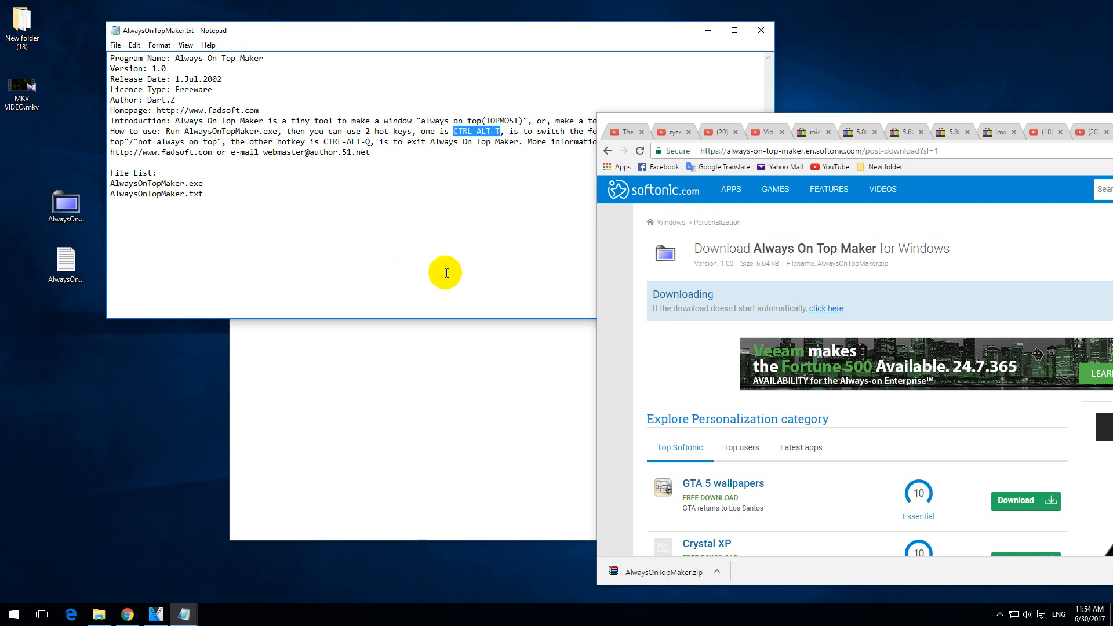
{"action": "mouse_move", "coordinate": [494, 249]}
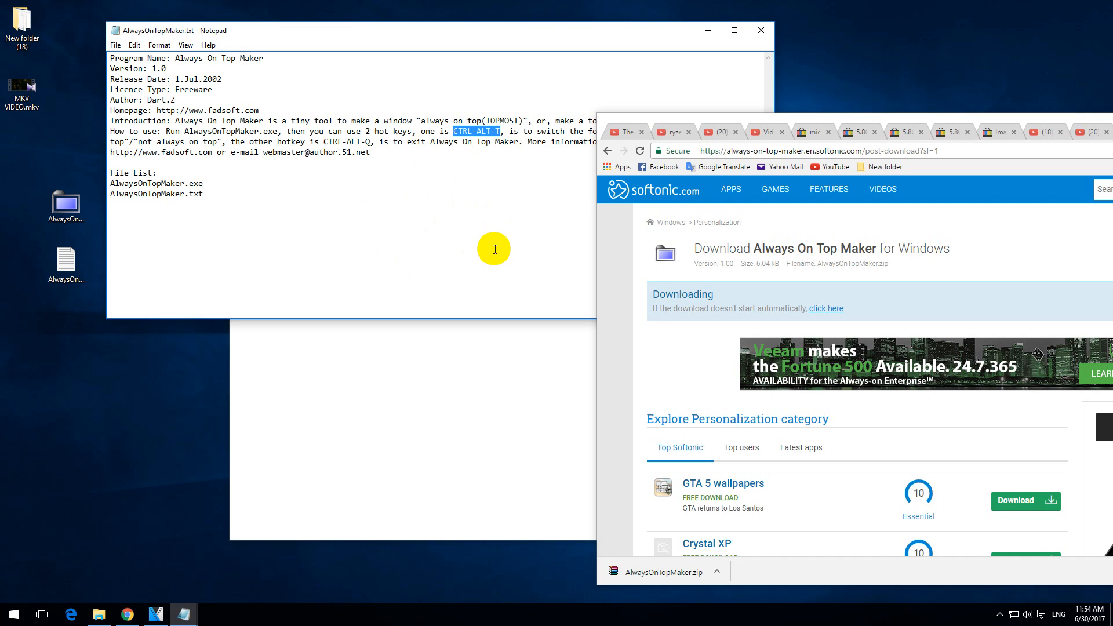
{"action": "mouse_move", "coordinate": [579, 198]}
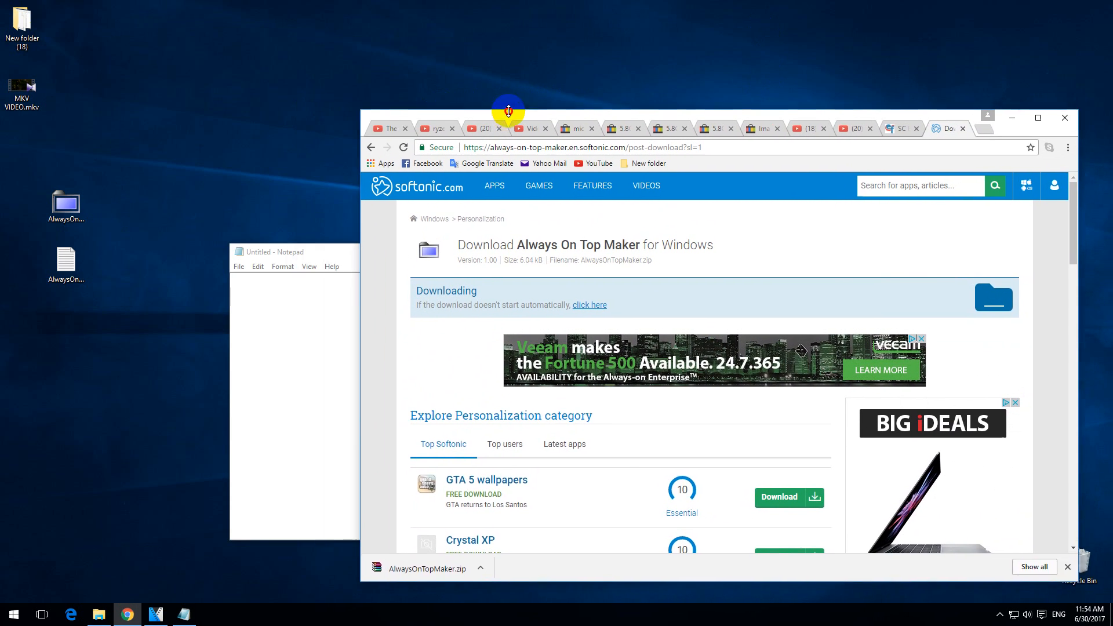
Step: Drag the Chrome window by its title bar so it sits over the Notepad window
{"action": "left_click_drag", "start_coordinate": [509, 111], "coordinate": [443, 115]}
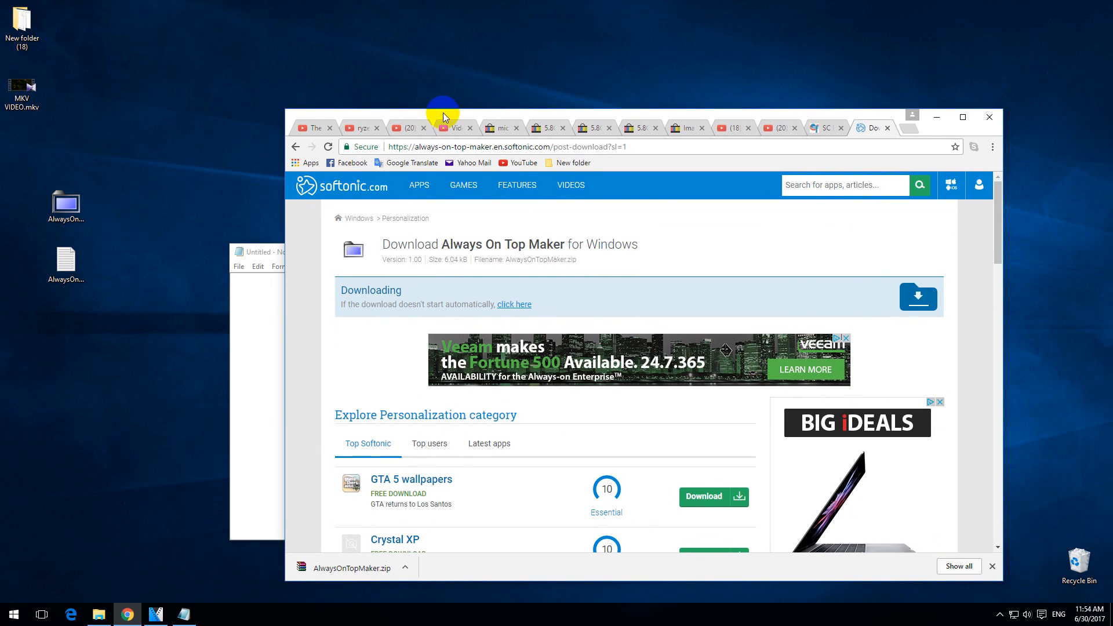
{"action": "mouse_move", "coordinate": [544, 127]}
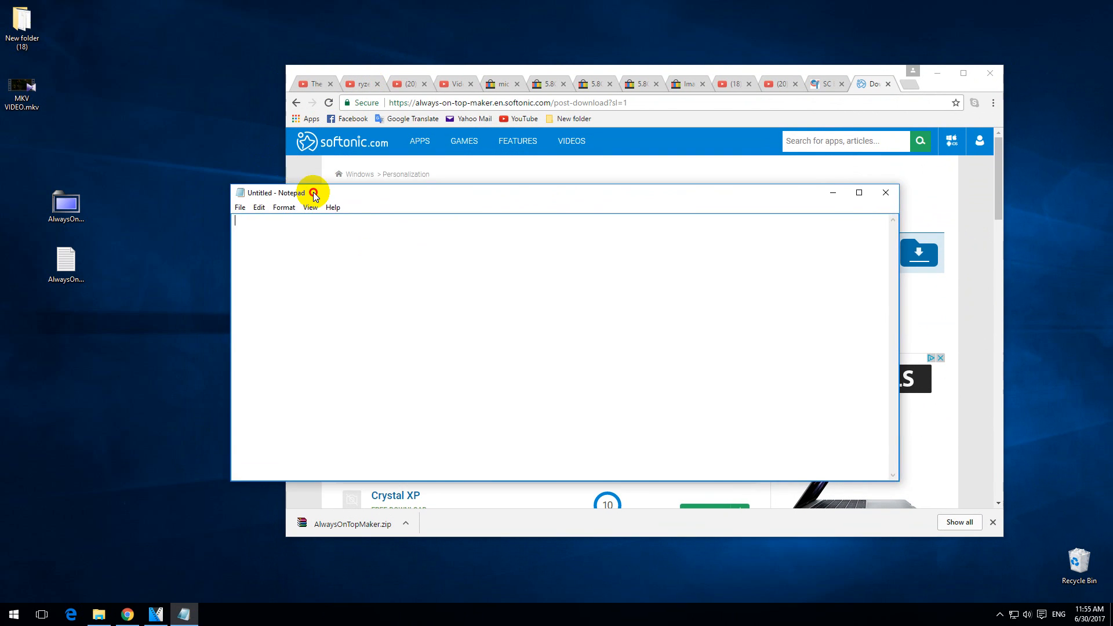
Step: Bring the blank Notepad window in front of Chrome and shift it toward the left
{"action": "left_click_drag", "start_coordinate": [313, 193], "coordinate": [249, 179]}
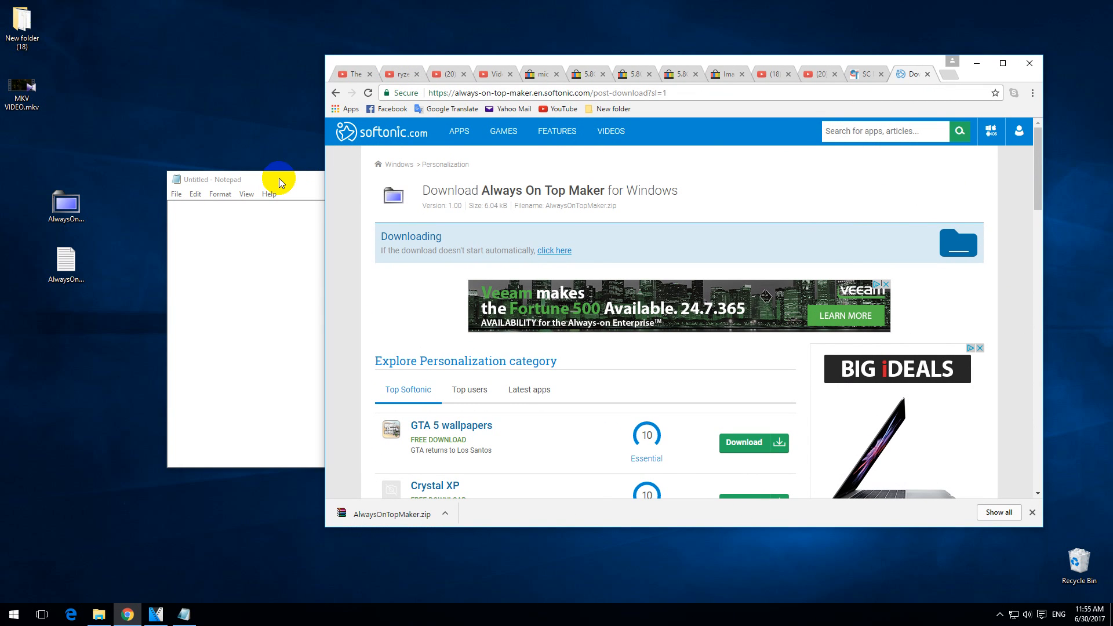
{"action": "left_click", "coordinate": [284, 179]}
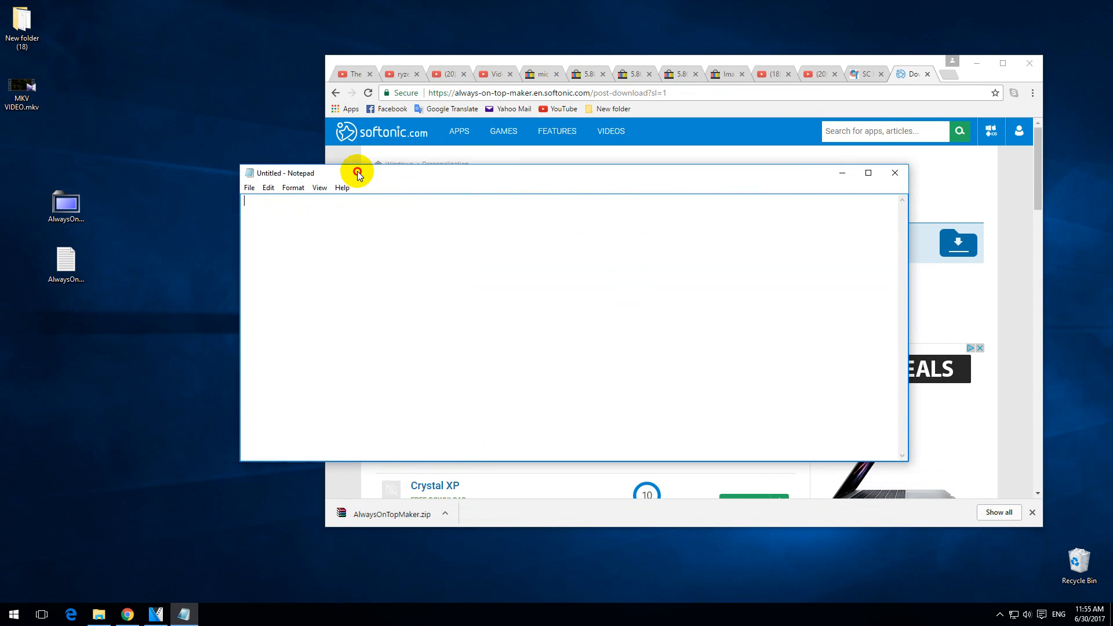
{"action": "left_click_drag", "start_coordinate": [358, 173], "coordinate": [284, 183]}
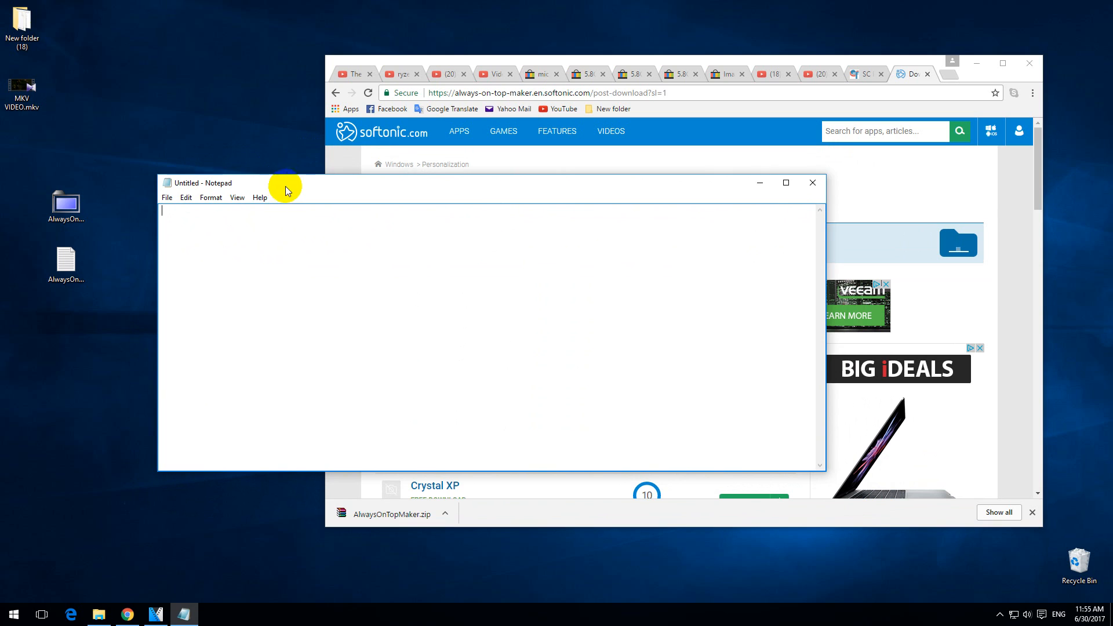